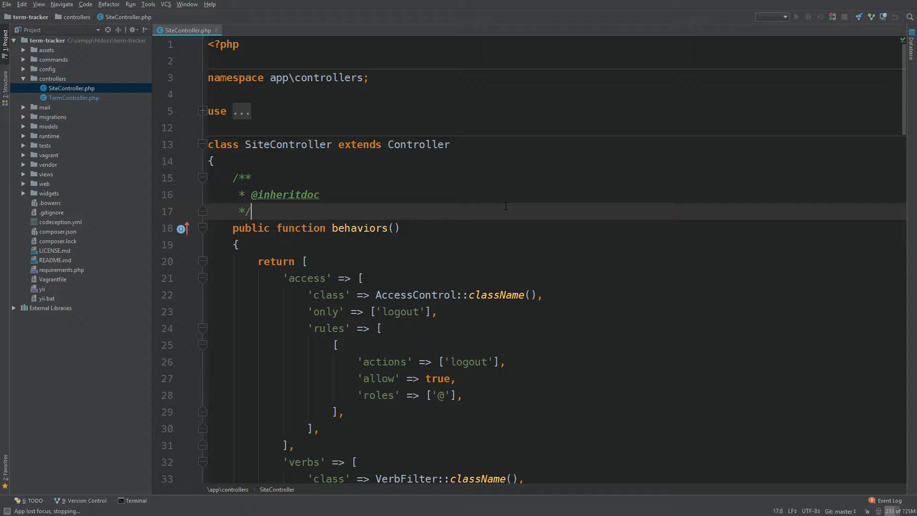
# - Collapse every method body in SiteController.php, then re-expand the behaviors() and actions() doc comments
pyautogui.scroll(-3)
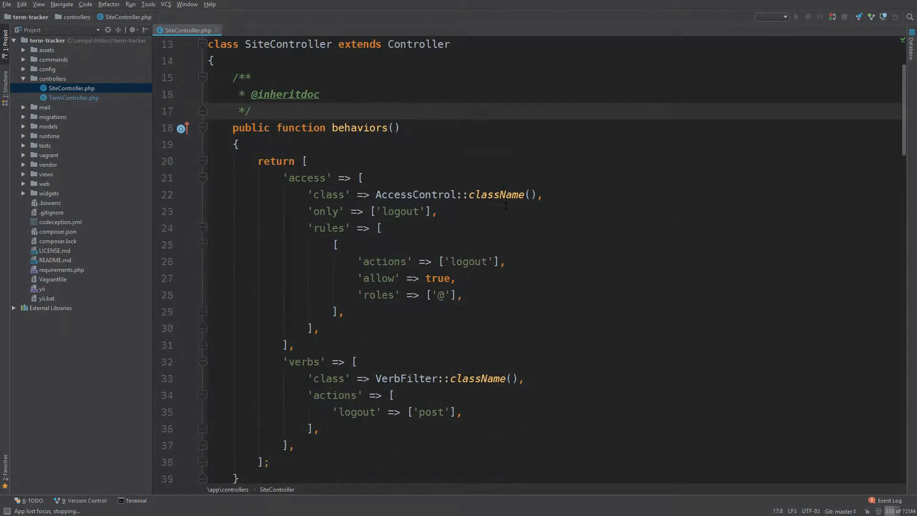
pyautogui.scroll(-3)
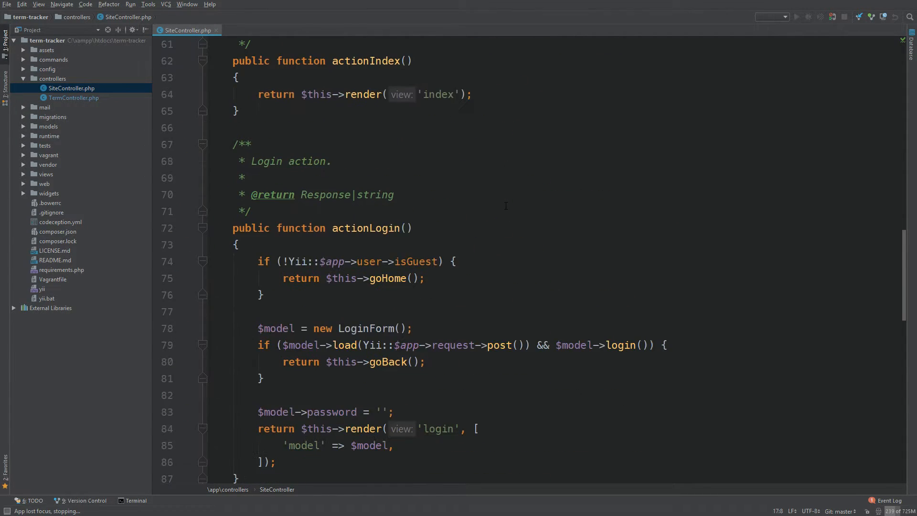
pyautogui.scroll(-3)
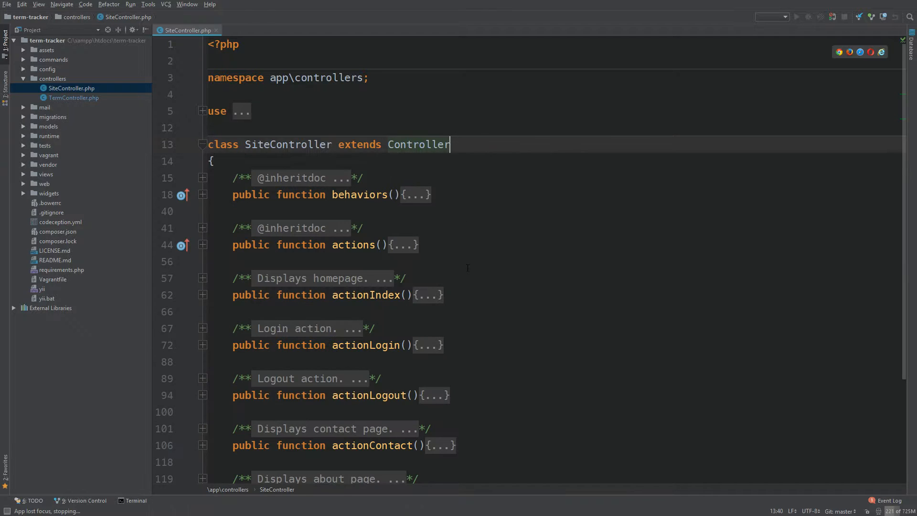
pyautogui.scroll(-3)
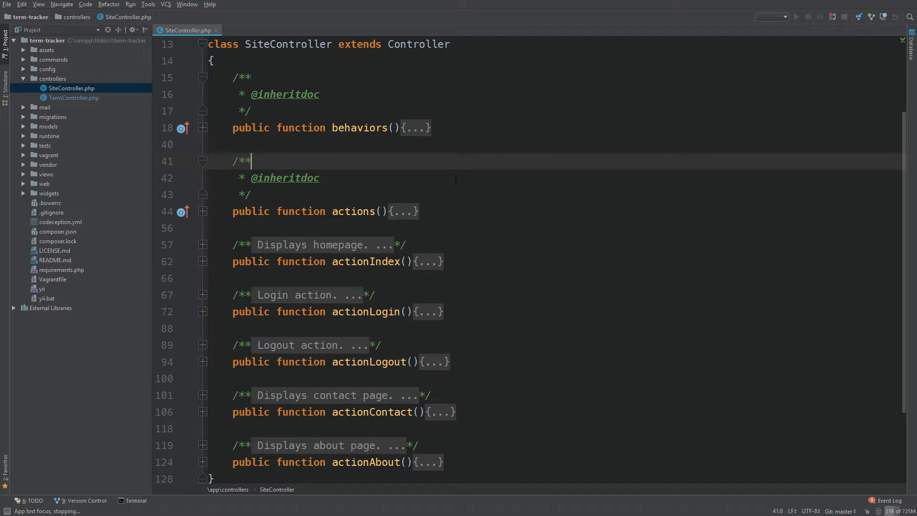
# - Reach the Keymap settings through Find Action by searching 'keyboard'
pyautogui.press('ctrl+shift+a')
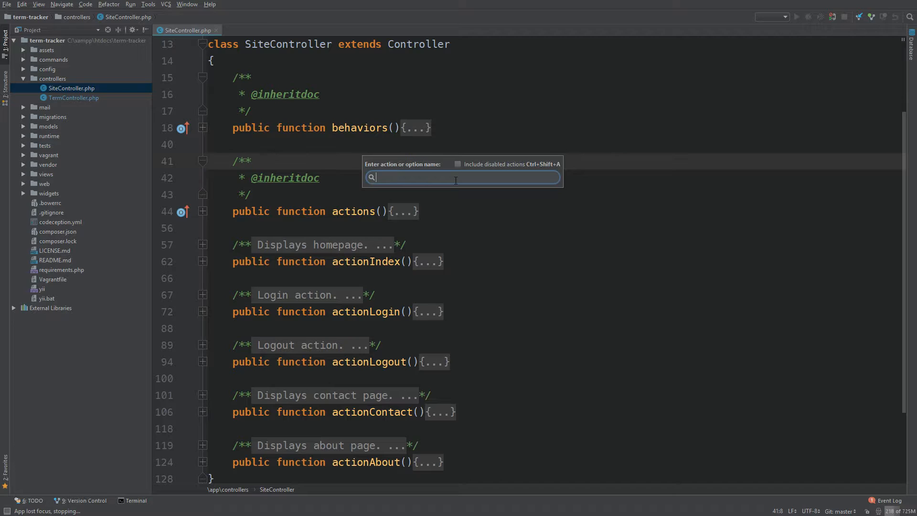
pyautogui.write('keyoar')
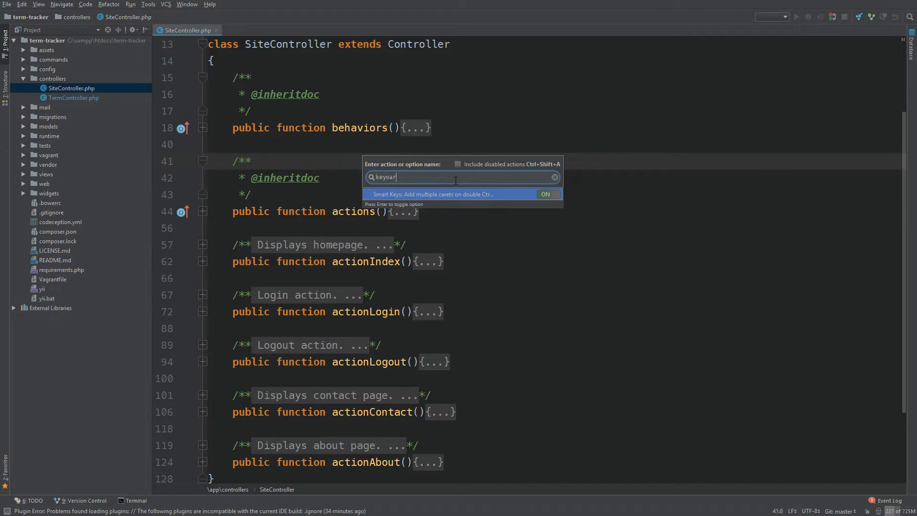
pyautogui.write('keyboard')
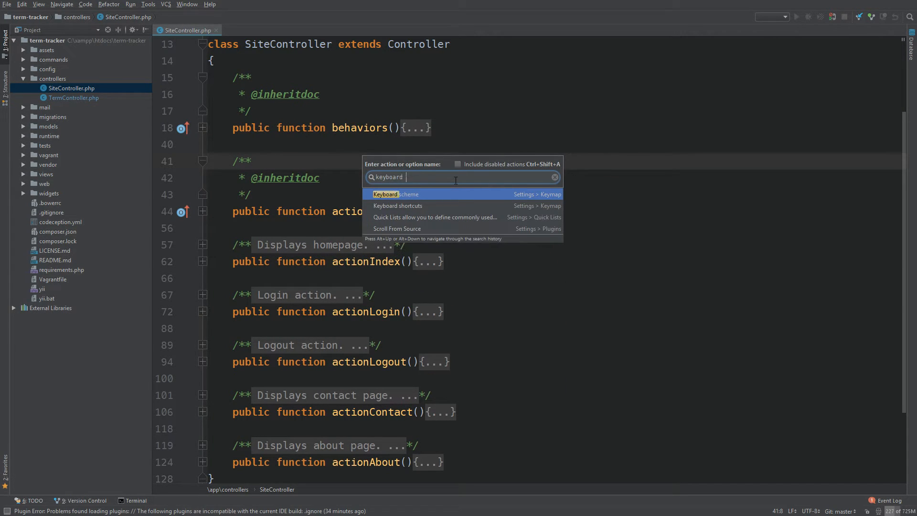
pyautogui.click(395, 194)
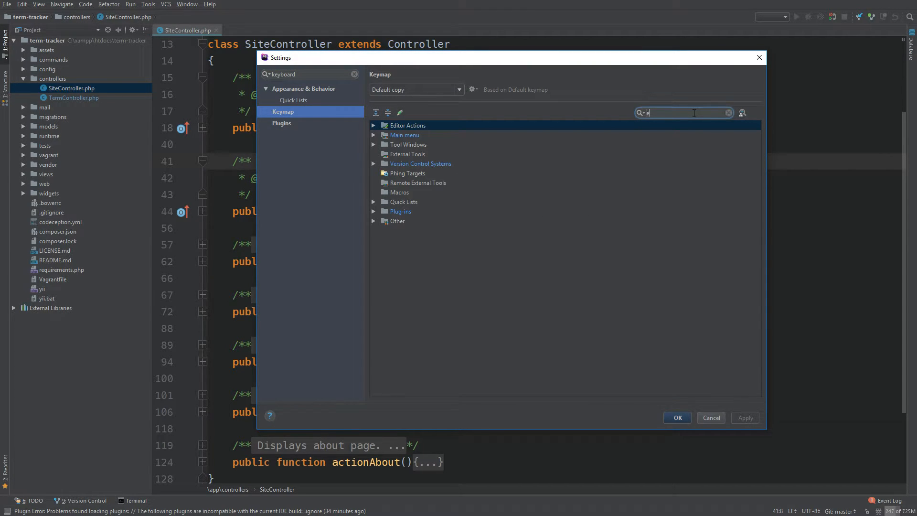
# - Assign Ctrl+Alt+Q to the Expand doc comments action and save the keymap
pyautogui.write('xpand doc')
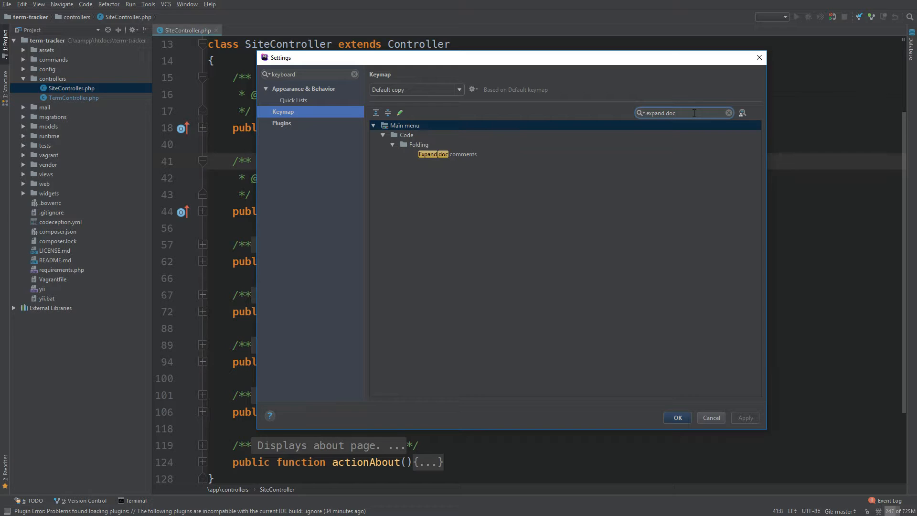
pyautogui.rightClick(444, 154)
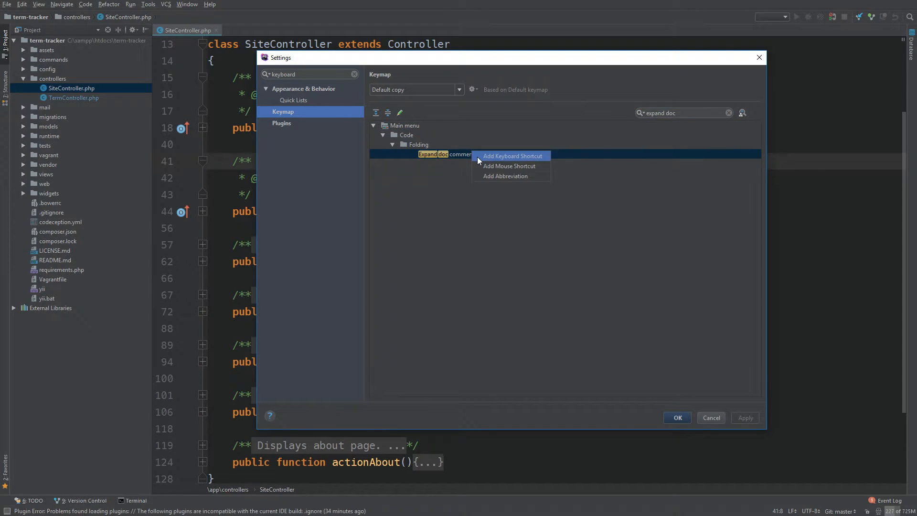
pyautogui.click(510, 156)
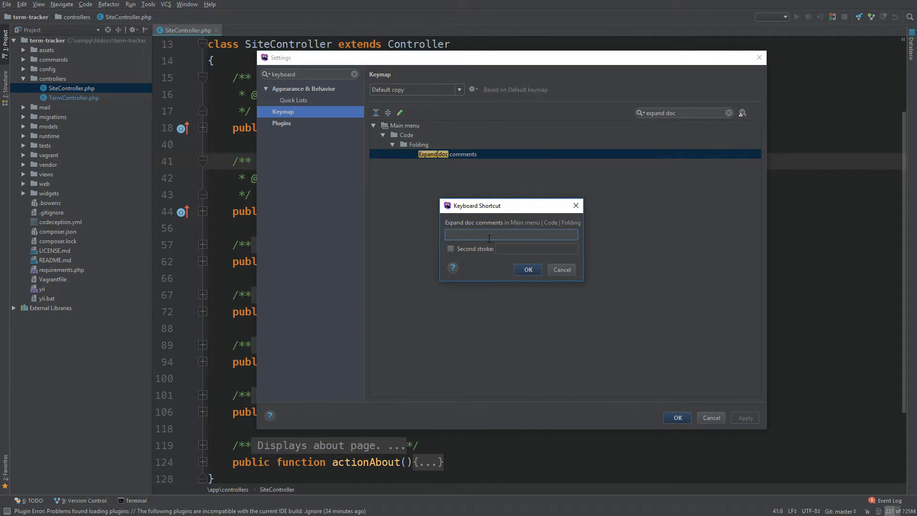
pyautogui.press('Ctrl+Alt+Q')
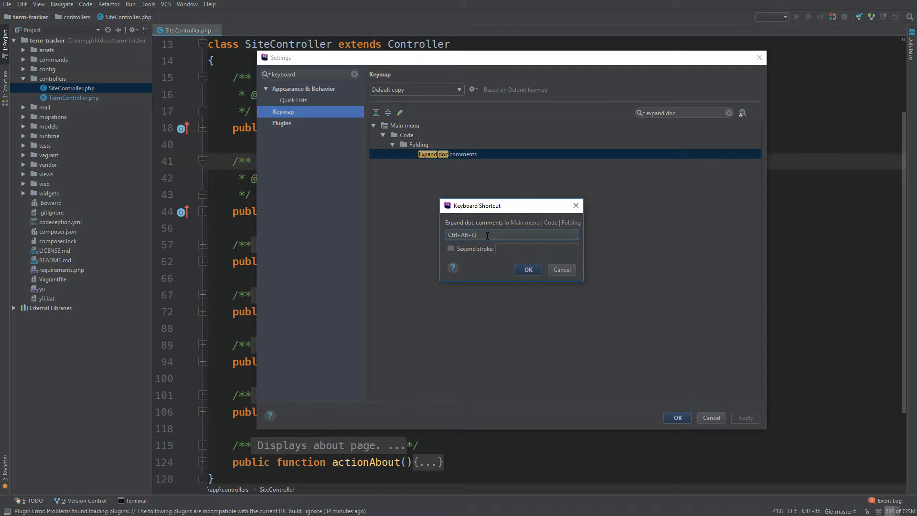
pyautogui.click(528, 270)
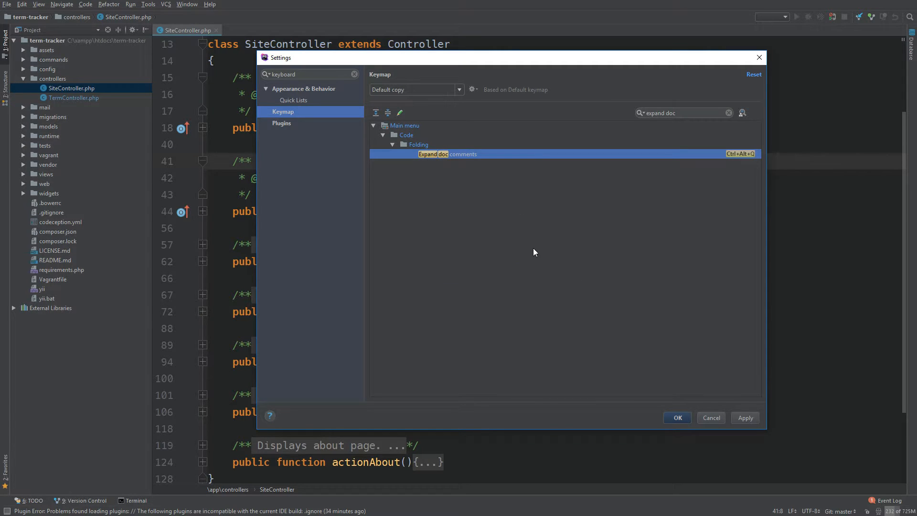
pyautogui.click(711, 417)
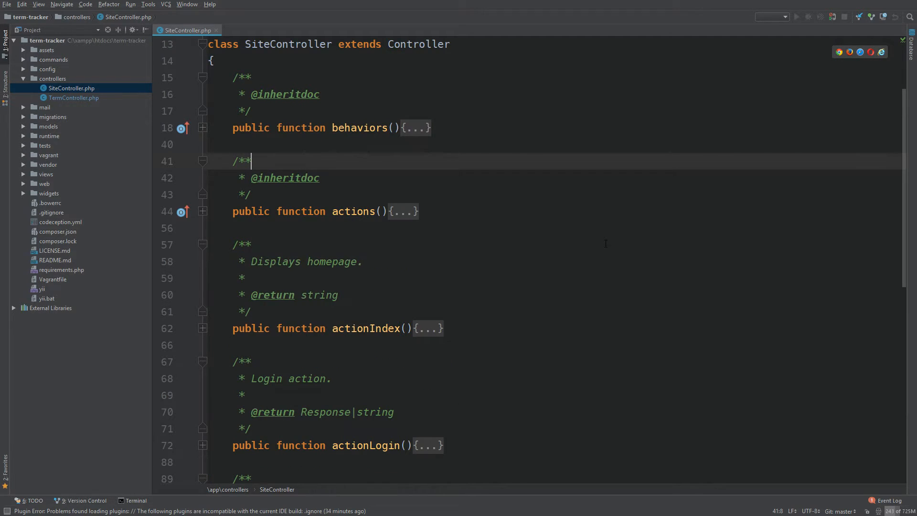
# - Unfold the SiteController class body so behaviors() and actions() show their code with doc comments still expanded
pyautogui.scroll(-3)
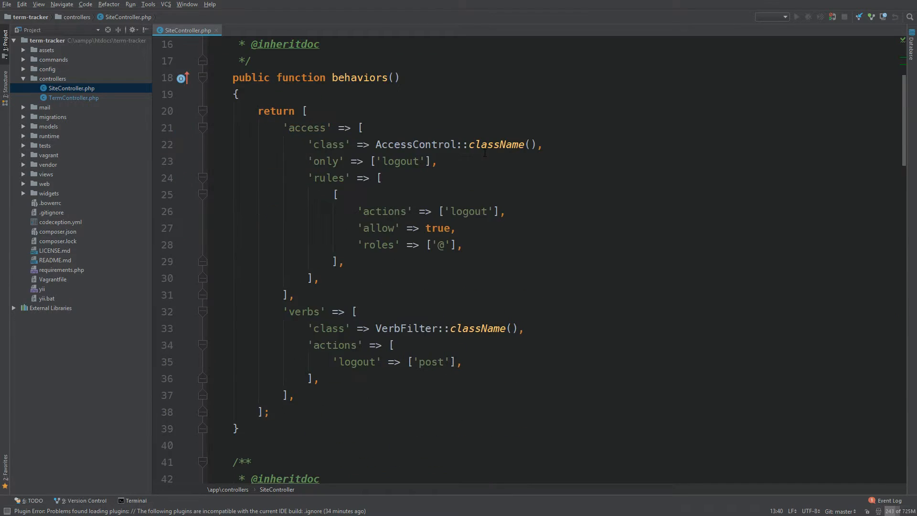
pyautogui.scroll(-3)
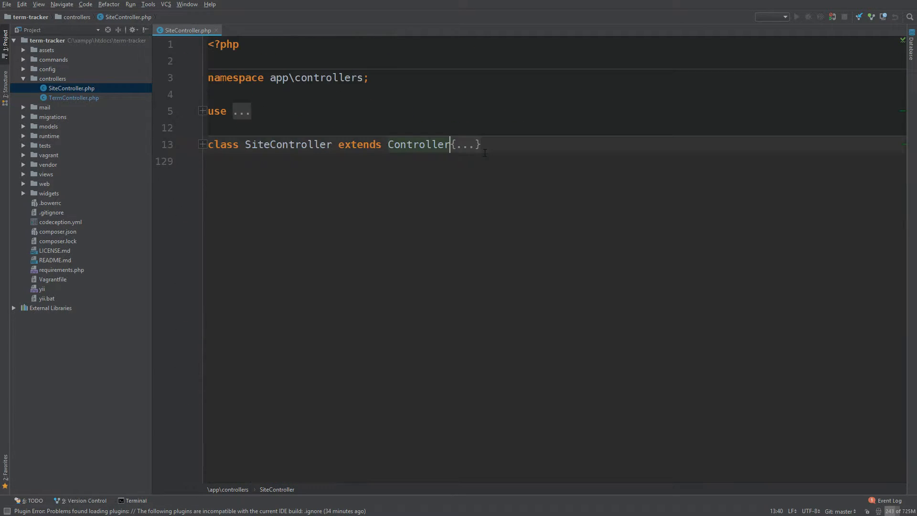
pyautogui.click(202, 145)
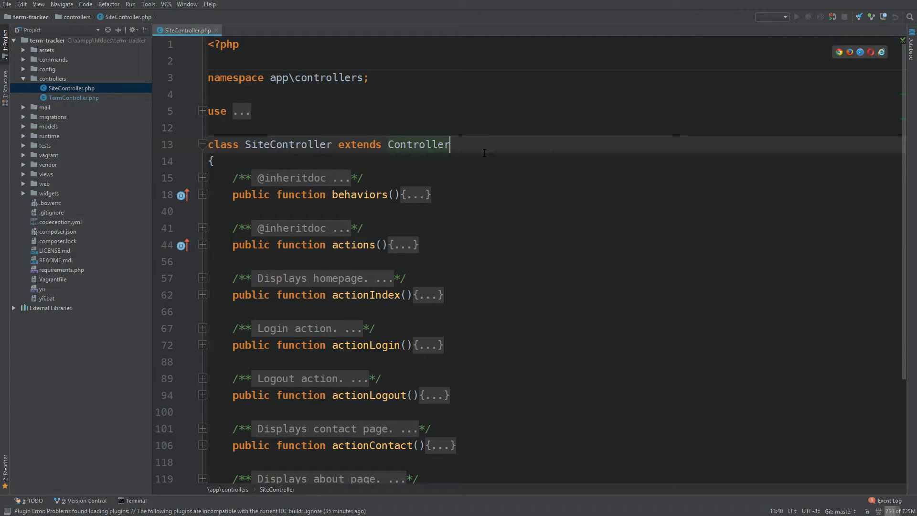
pyautogui.scroll(-3)
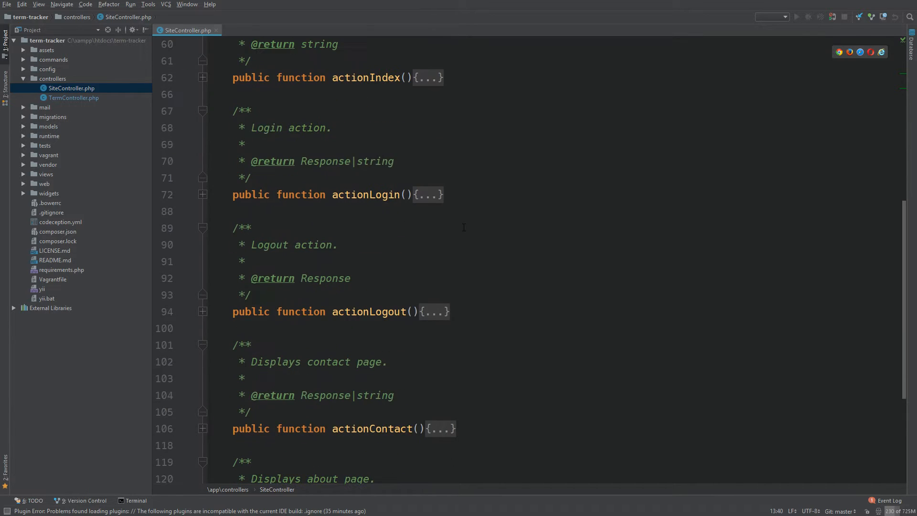
pyautogui.scroll(-3)
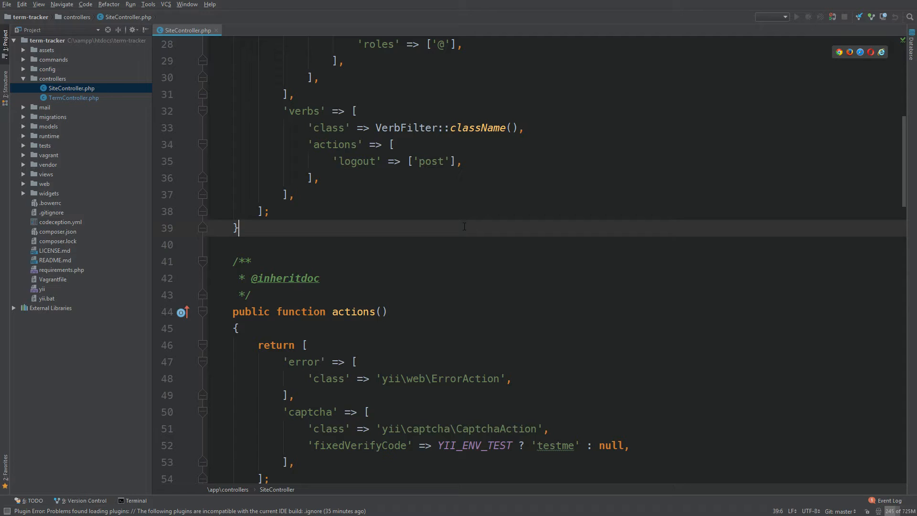
# - Start macro recording via Find Action 'record' → Start/Stop Macro Recording
pyautogui.write('record')
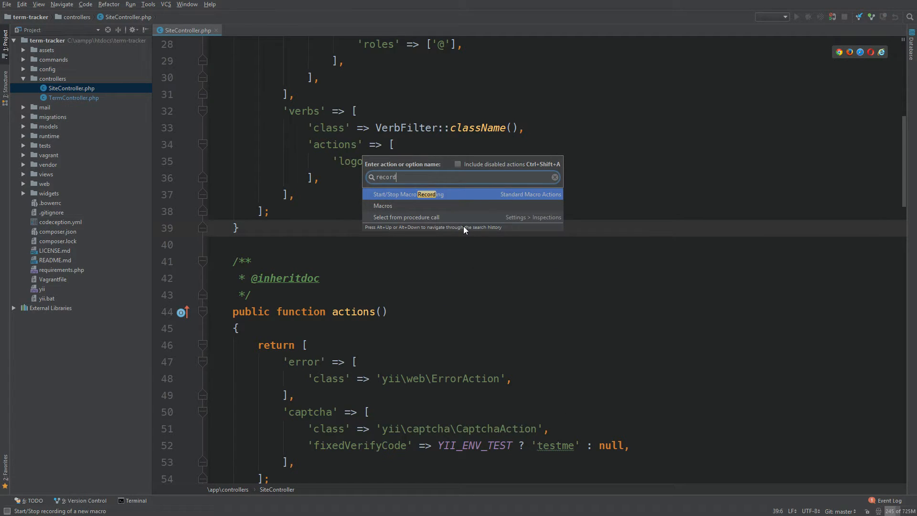
pyautogui.moveTo(444, 199)
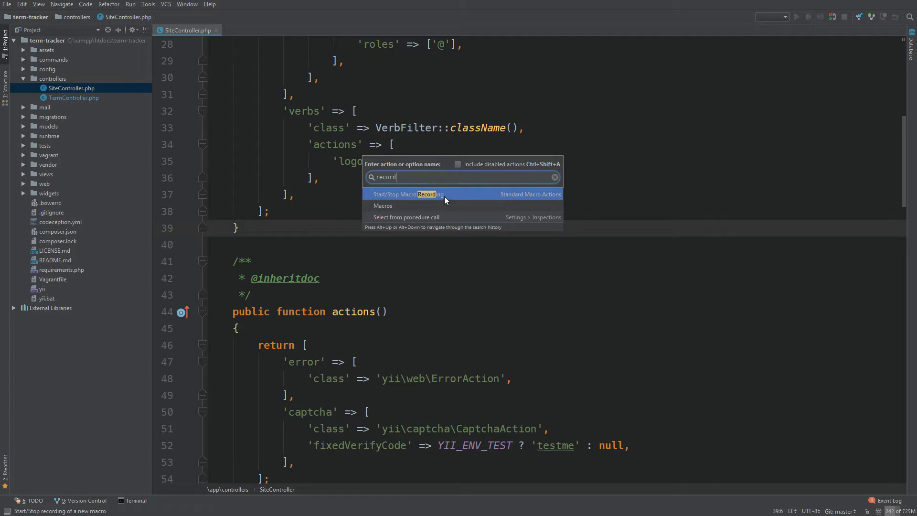
pyautogui.click(408, 194)
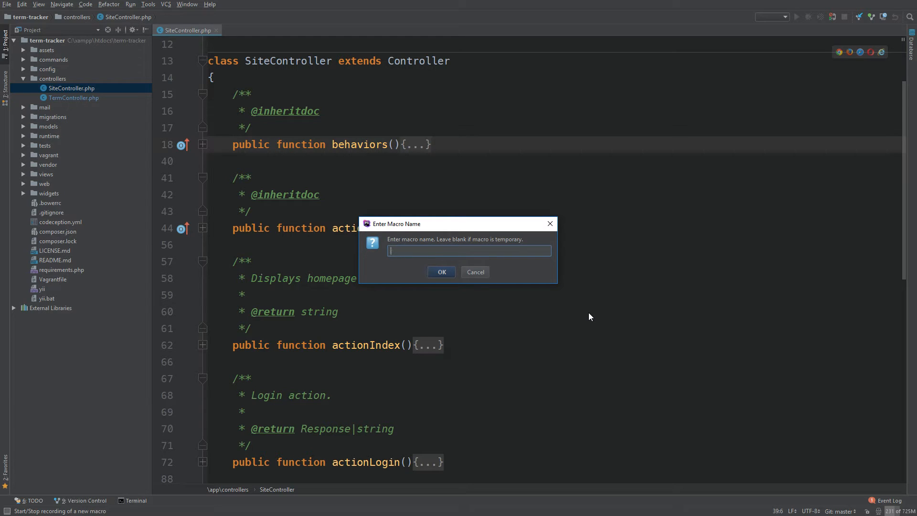
# - Save the recorded macro under the name 'fold all but keep docs expanded'
pyautogui.write('fold all but keep')
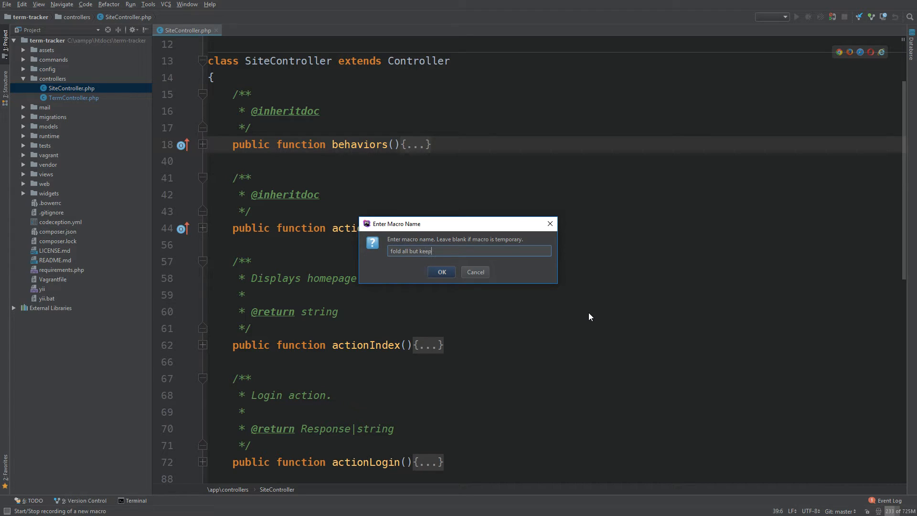
pyautogui.write('docs expanded')
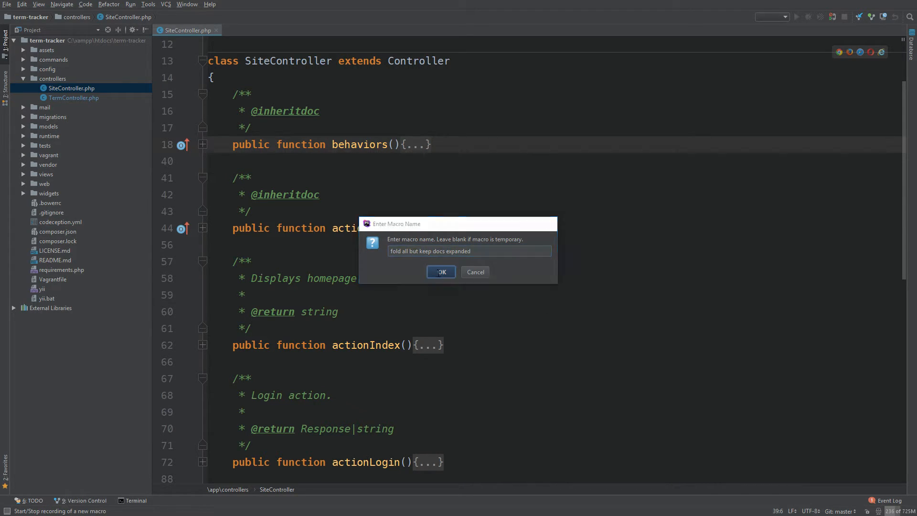
pyautogui.click(440, 272)
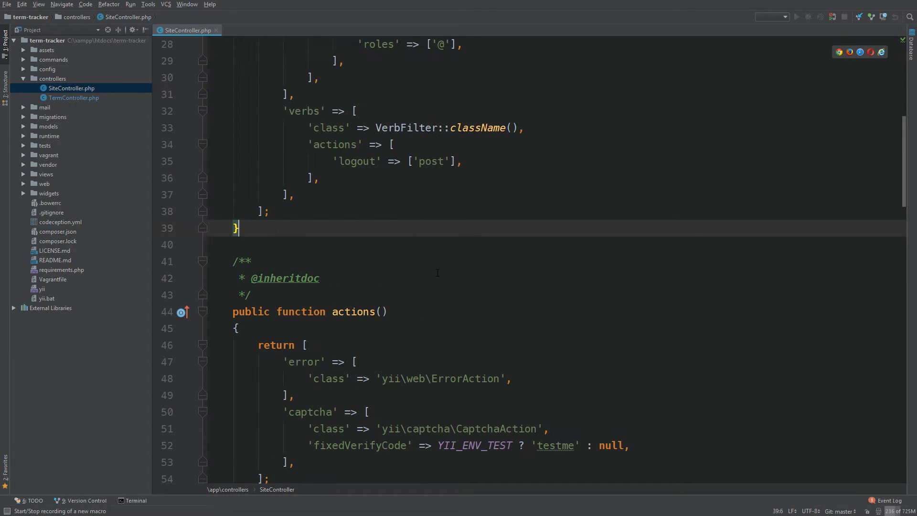
# - Replay the macro from Edit > Macros so method bodies fold while doc comments stay visible
pyautogui.scroll(3)
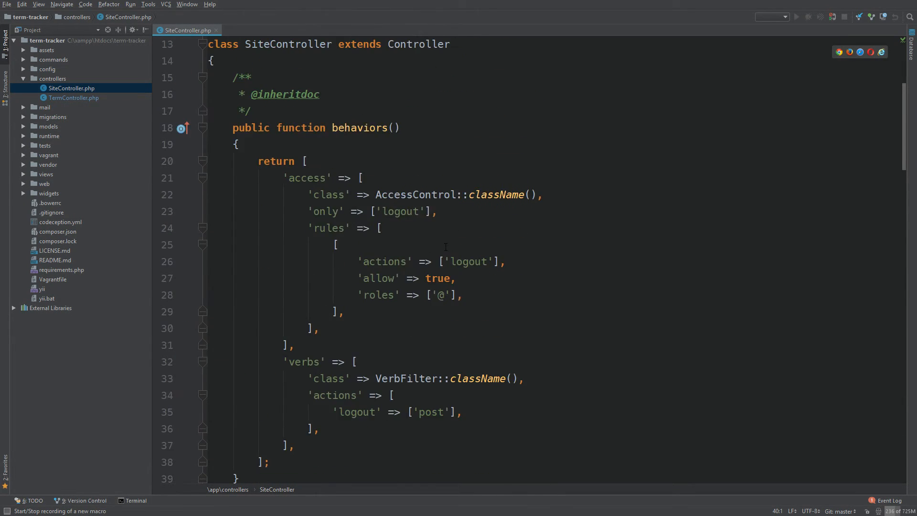
pyautogui.click(22, 4)
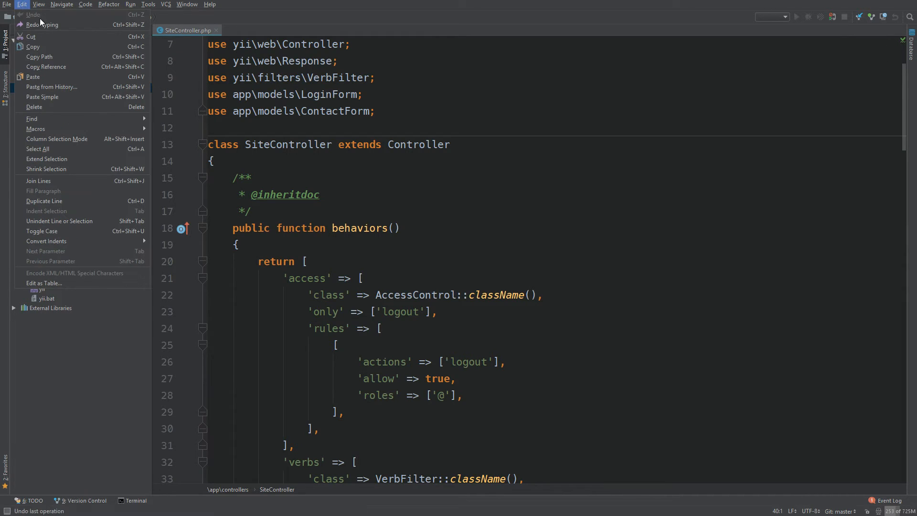
pyautogui.moveTo(36, 129)
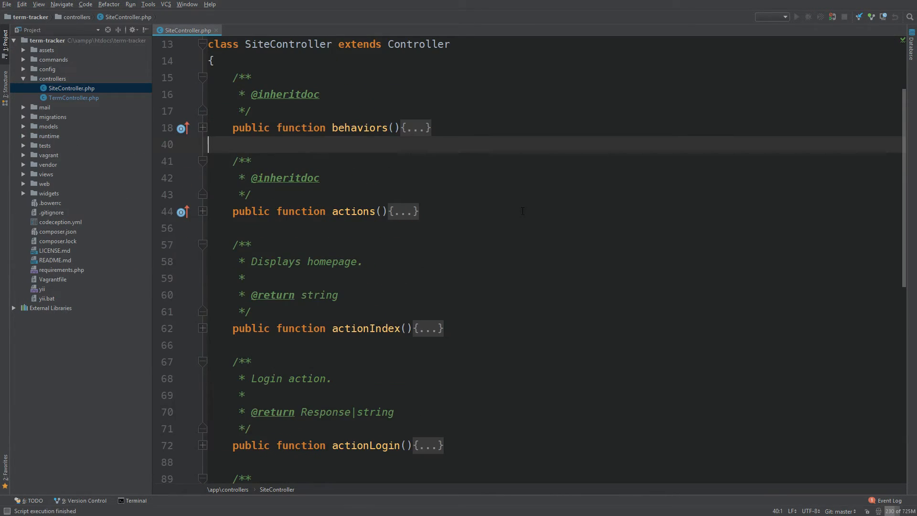
pyautogui.scroll(-3)
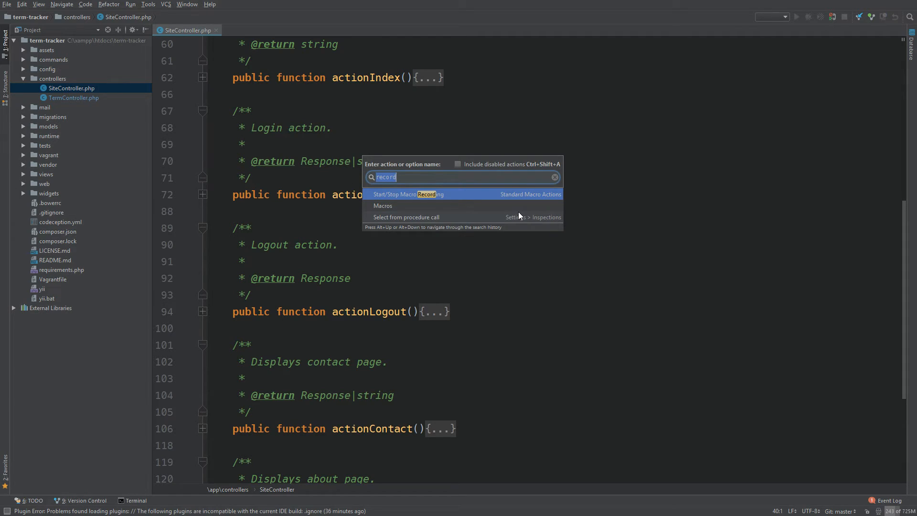
# - Reach Keymap settings again and filter the actions list for 'fold a'
pyautogui.write('keyboard')
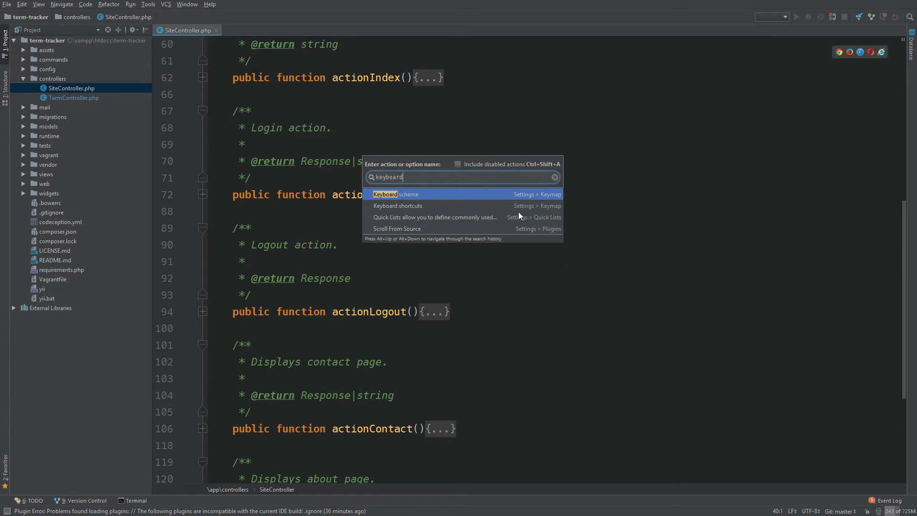
pyautogui.click(385, 193)
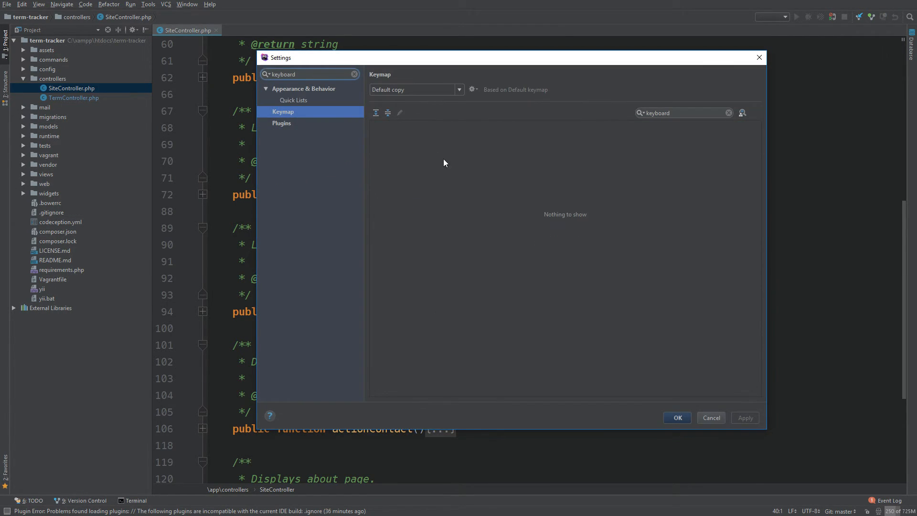
pyautogui.click(679, 113)
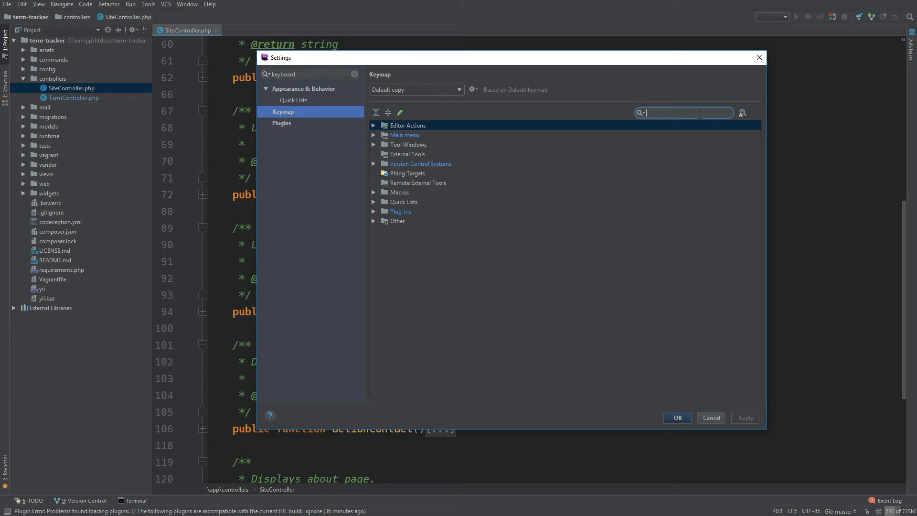
pyautogui.write('fold all')
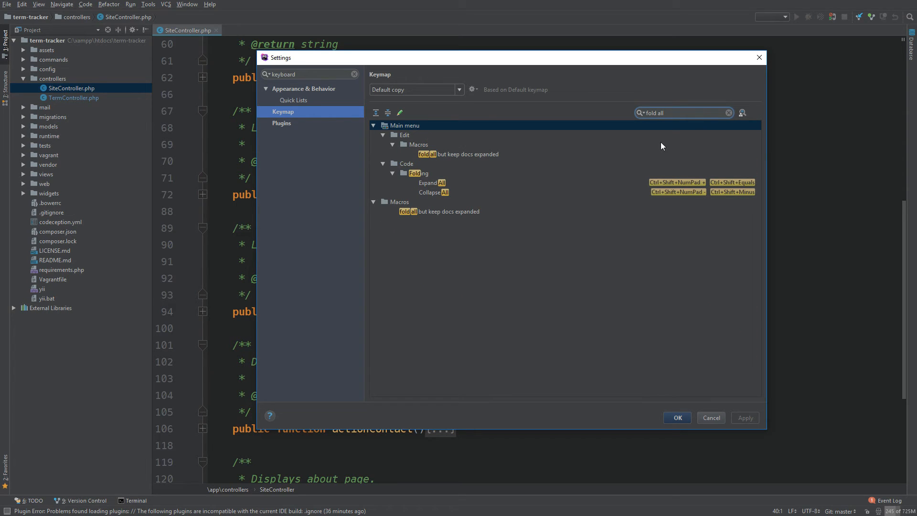
# - Assign Ctrl+# to the 'fold all but keep docs expanded' macro and save the keymap
pyautogui.click(439, 211)
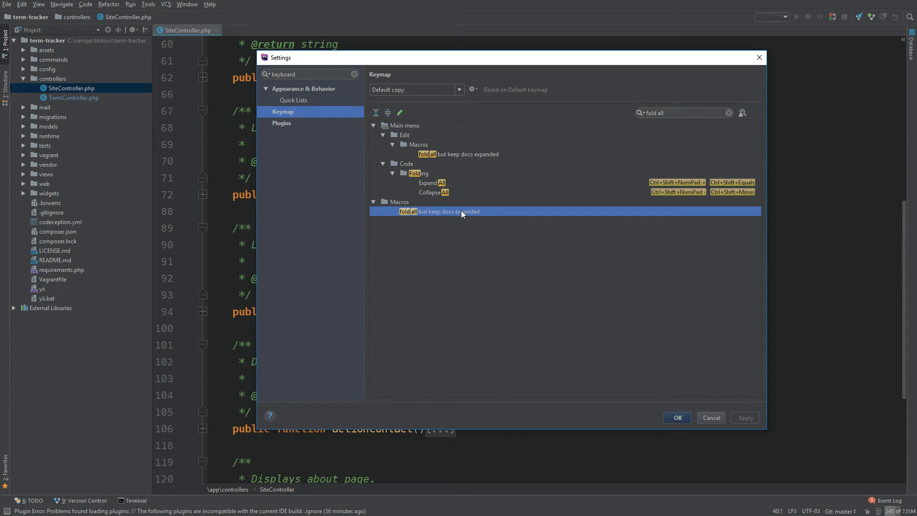
pyautogui.rightClick(439, 211)
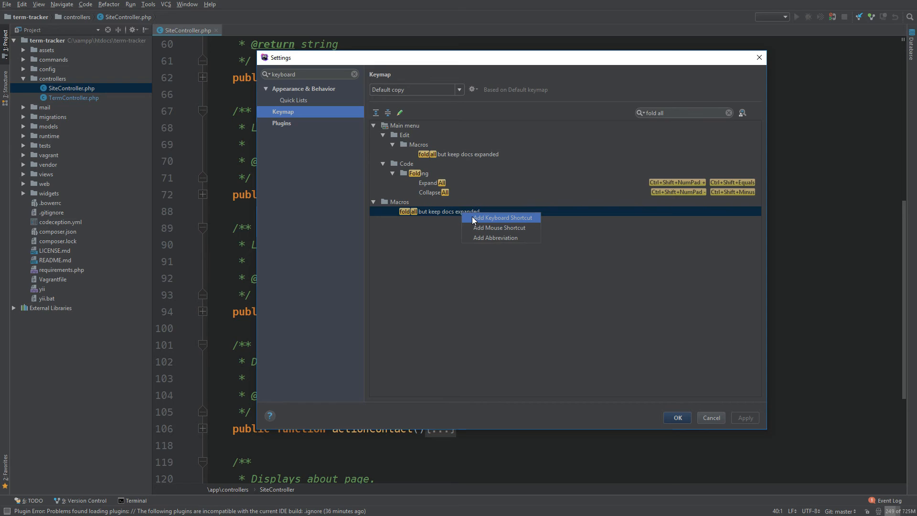
pyautogui.click(501, 218)
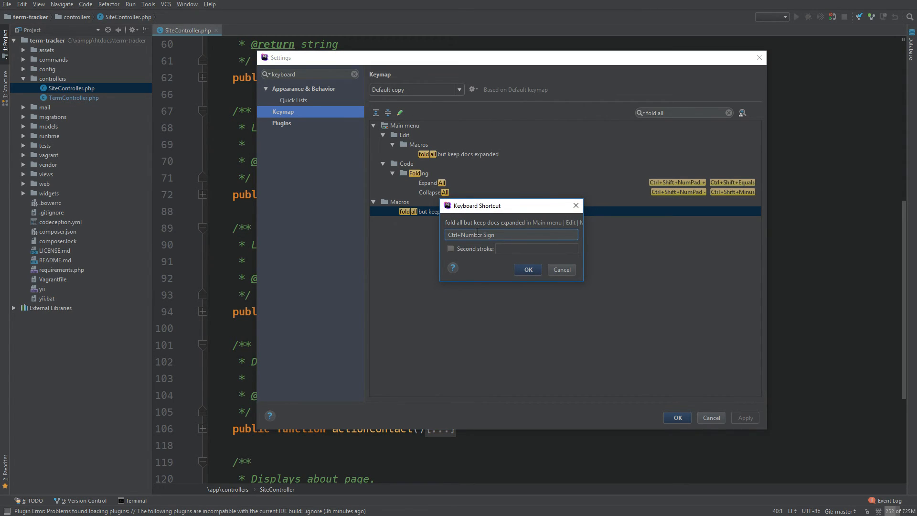
pyautogui.click(527, 269)
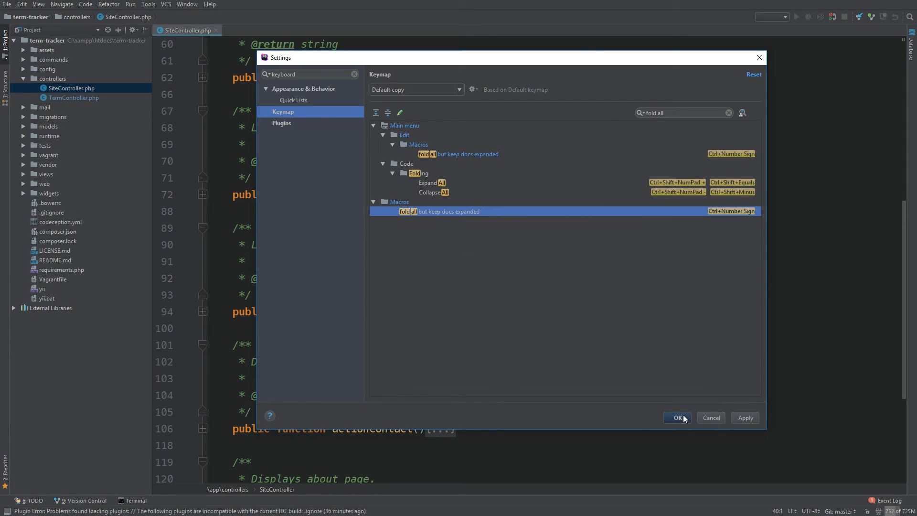
pyautogui.click(676, 417)
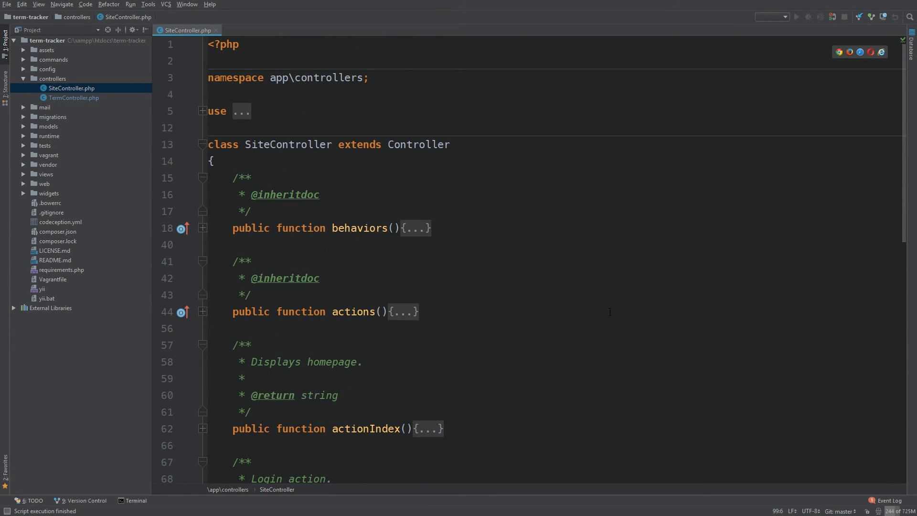
# - Show the Edit > Macros list with the new macro and its Ctrl+Number Sign shortcut
pyautogui.click(22, 4)
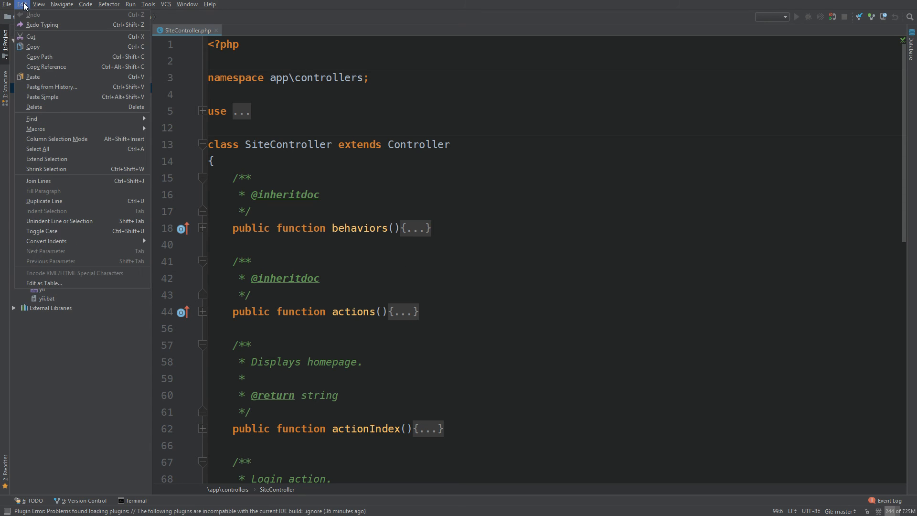
pyautogui.moveTo(36, 129)
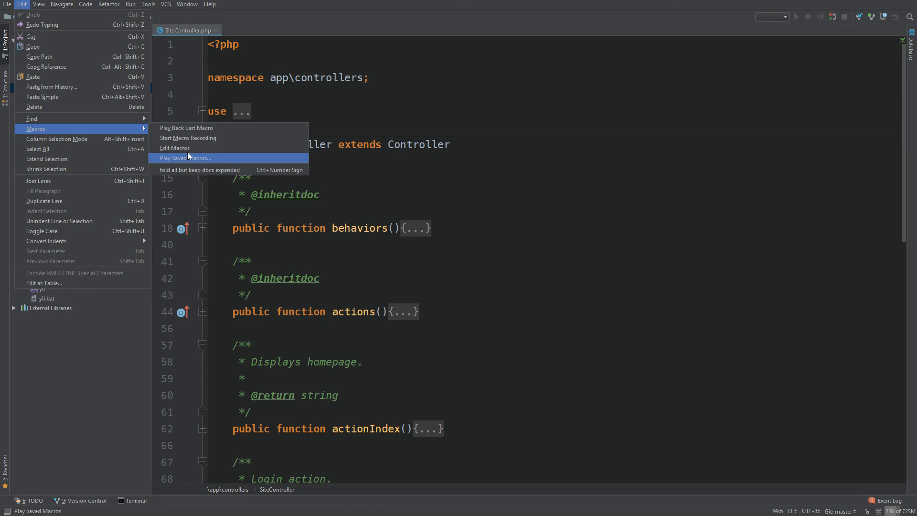
pyautogui.click(174, 148)
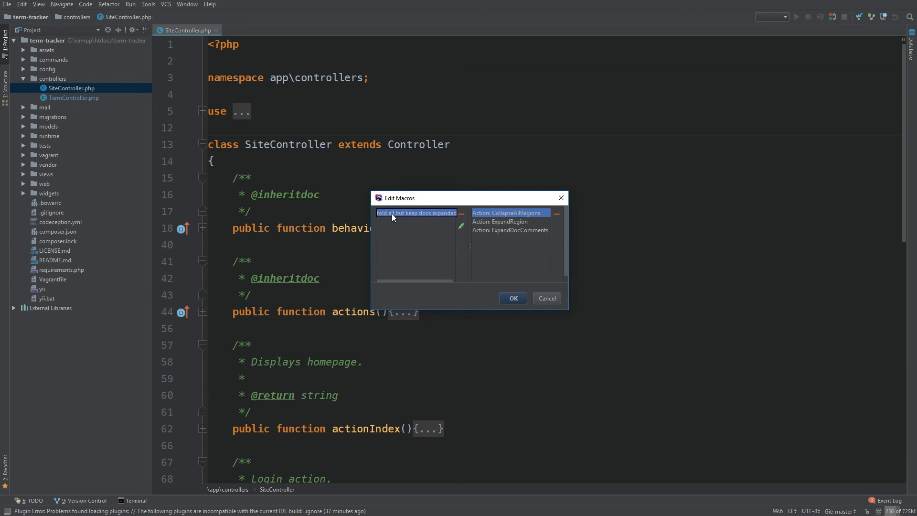
pyautogui.click(509, 230)
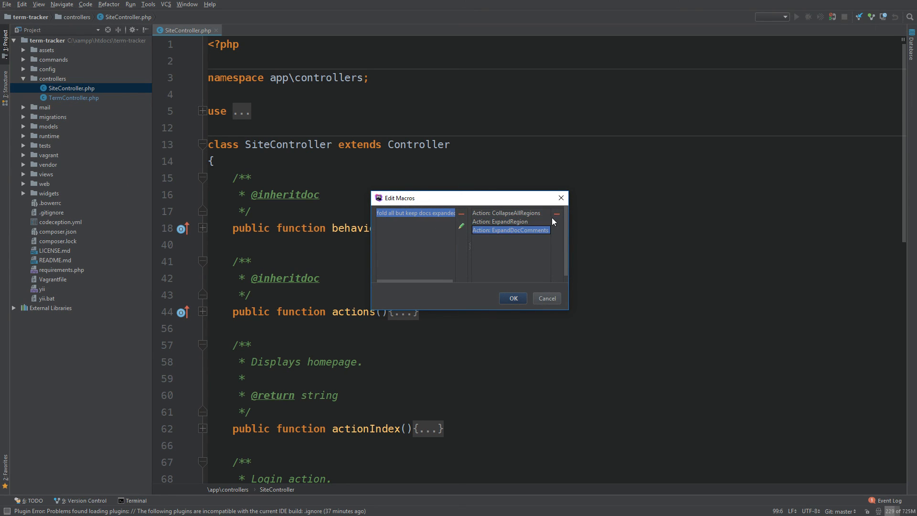
pyautogui.click(512, 298)
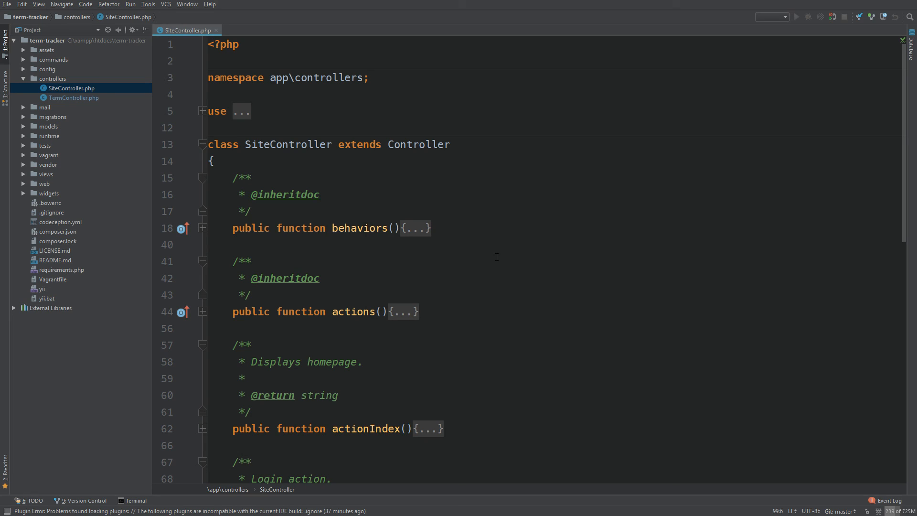